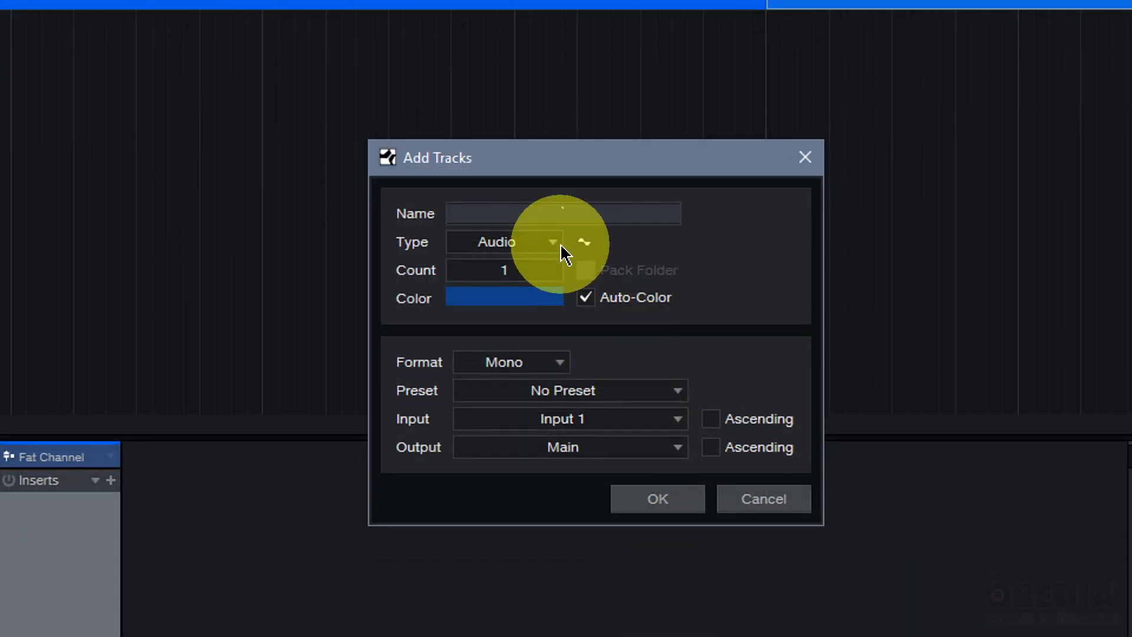
- Name the track 'MiDI', set its type to Instrument and add it to the song
type("M")
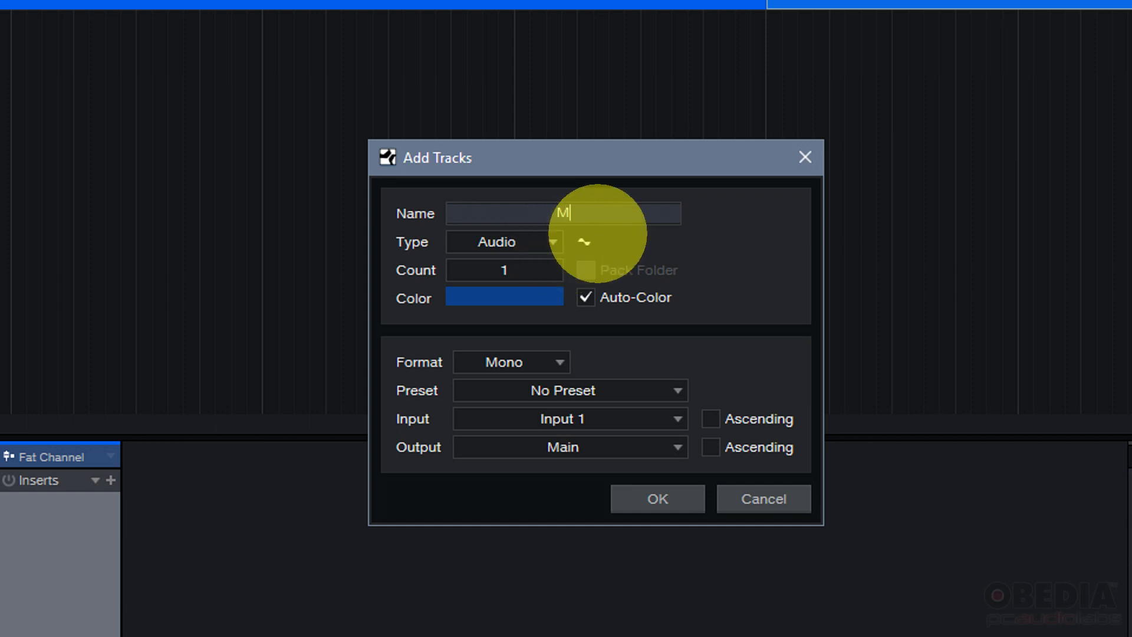
type("iDI")
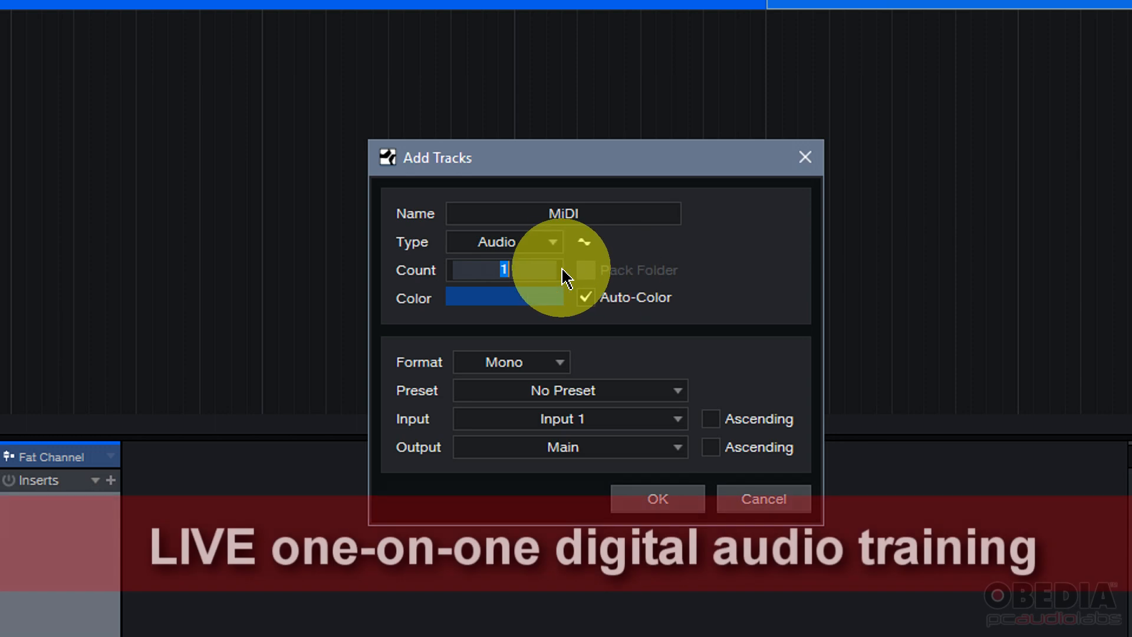
left_click(504, 241)
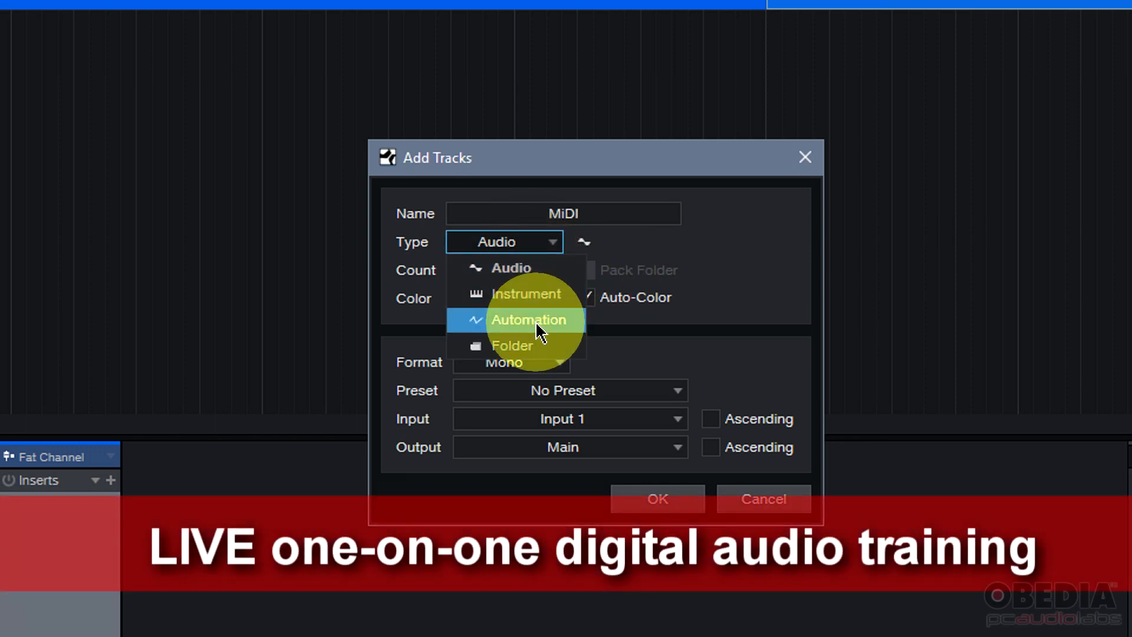
left_click(528, 293)
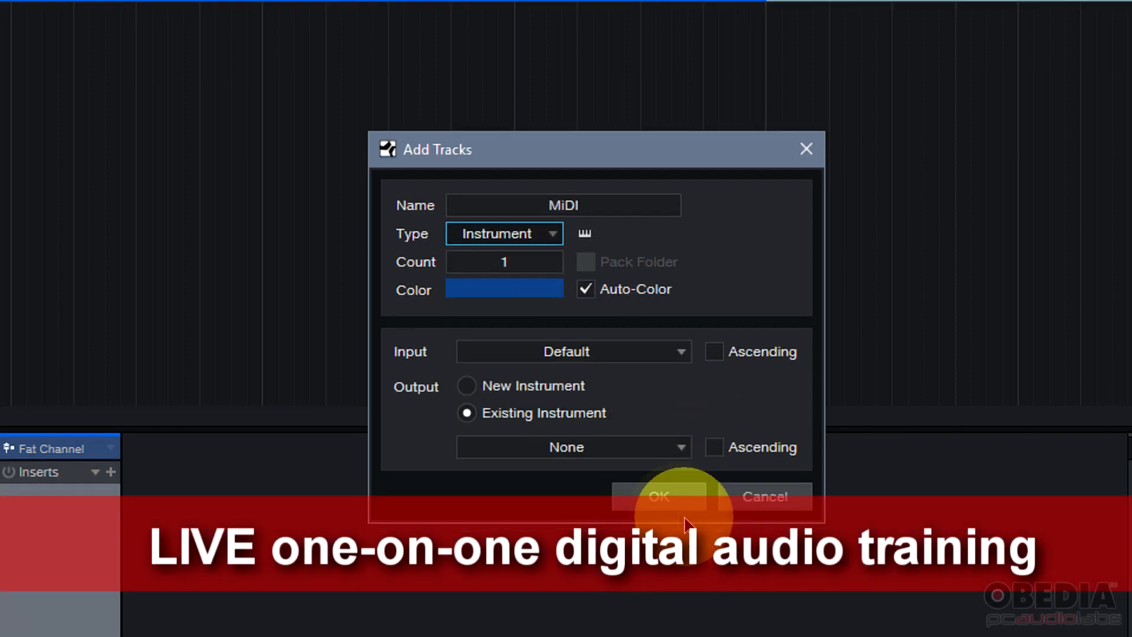
left_click(657, 497)
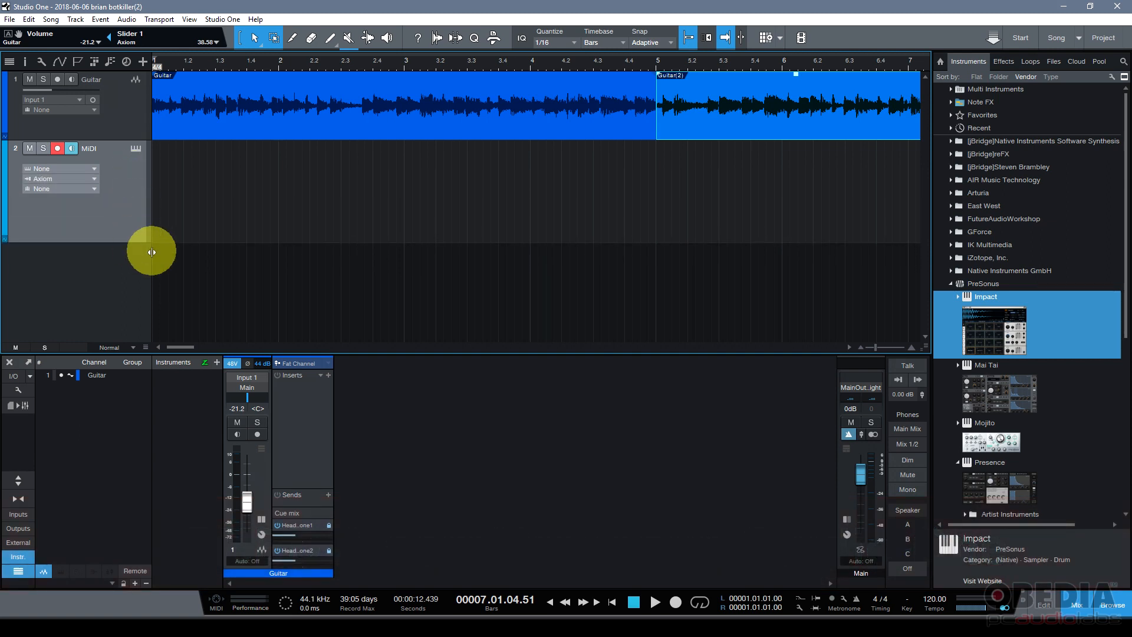
mouse_move(135, 215)
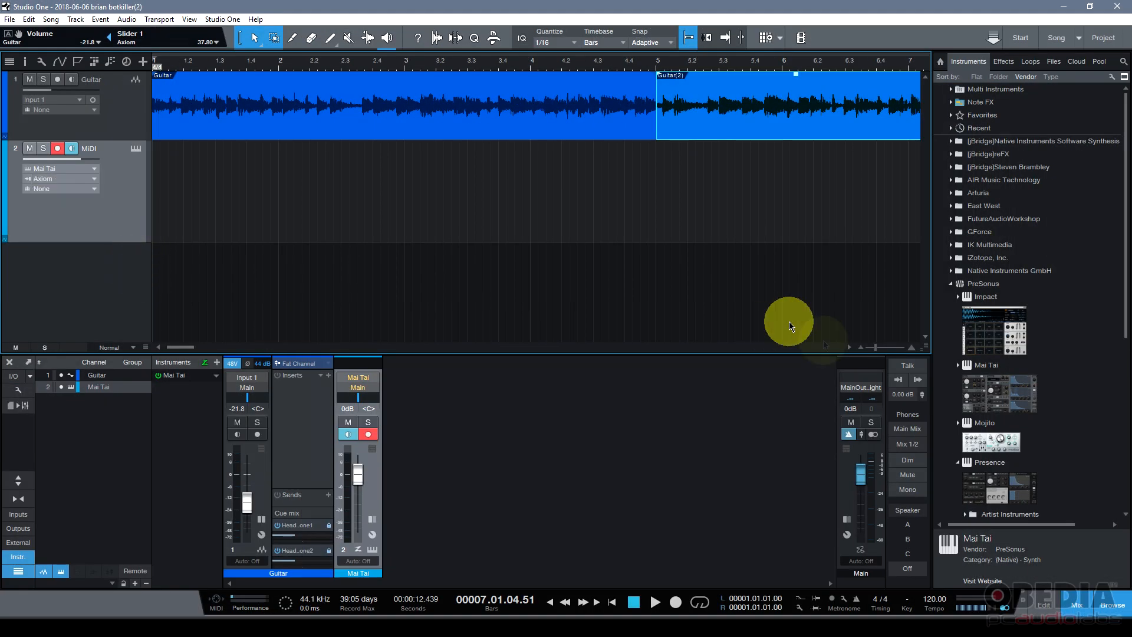
mouse_move(1003, 382)
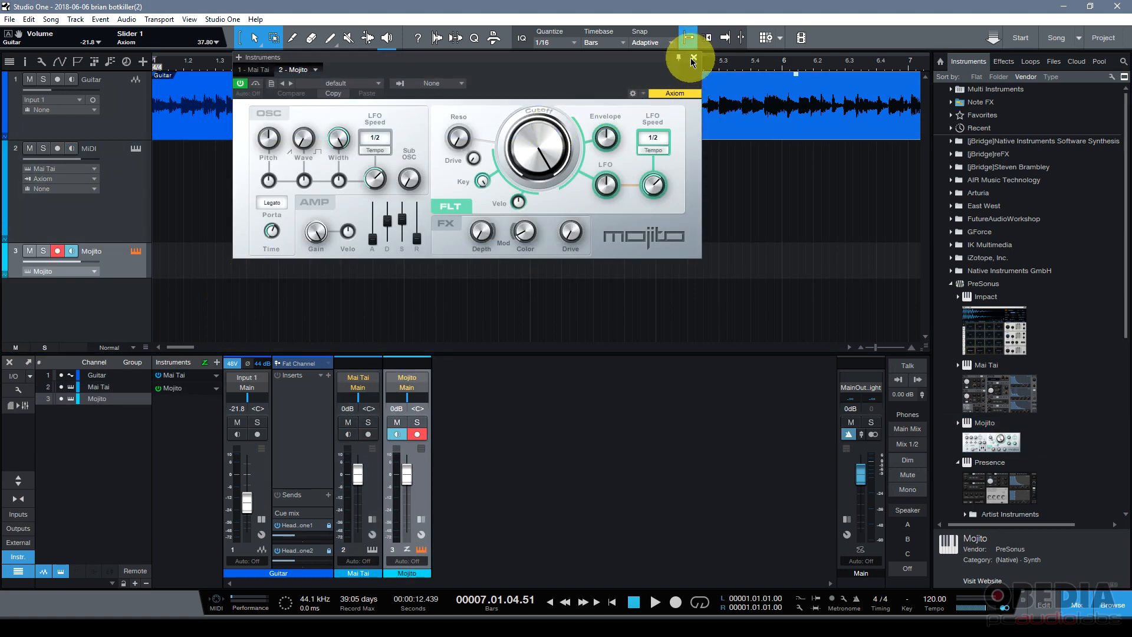
mouse_move(692, 59)
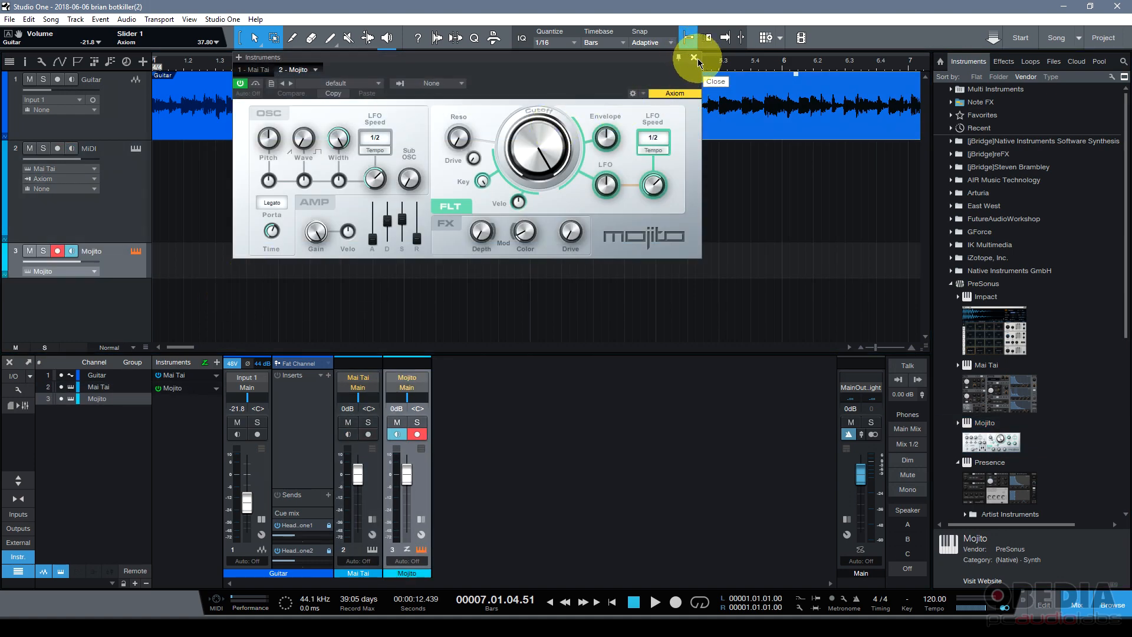
- Close the Mojito synth window, leaving the arrangement and mixer visible
left_click(696, 58)
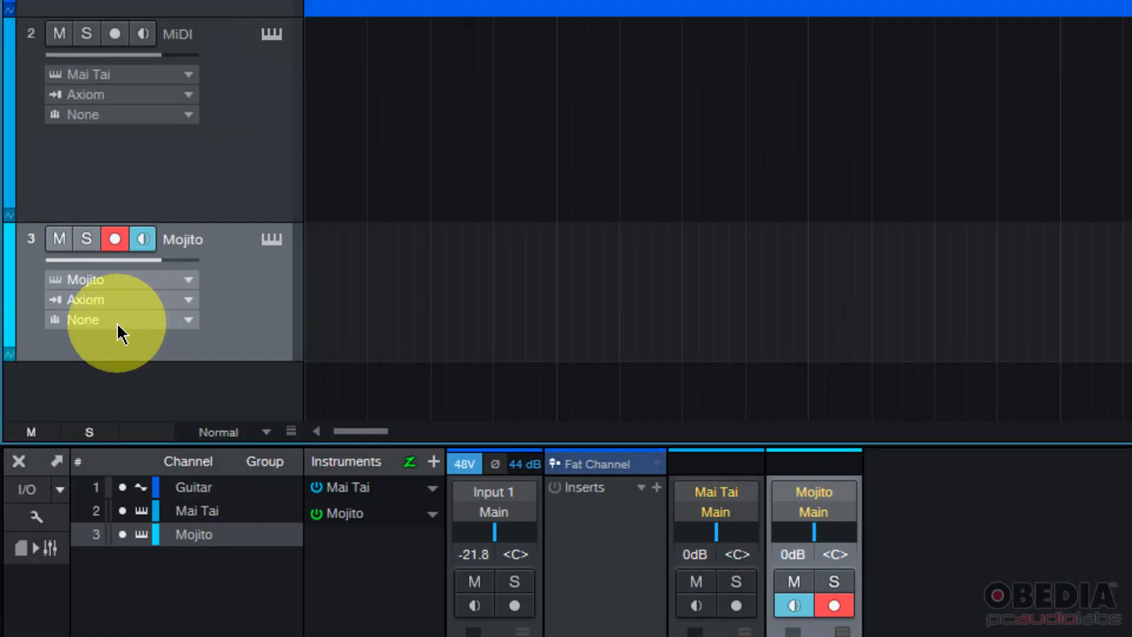
- Check the Mojito track's instrument, then select the MiDI track so it becomes record-armed
left_click(116, 280)
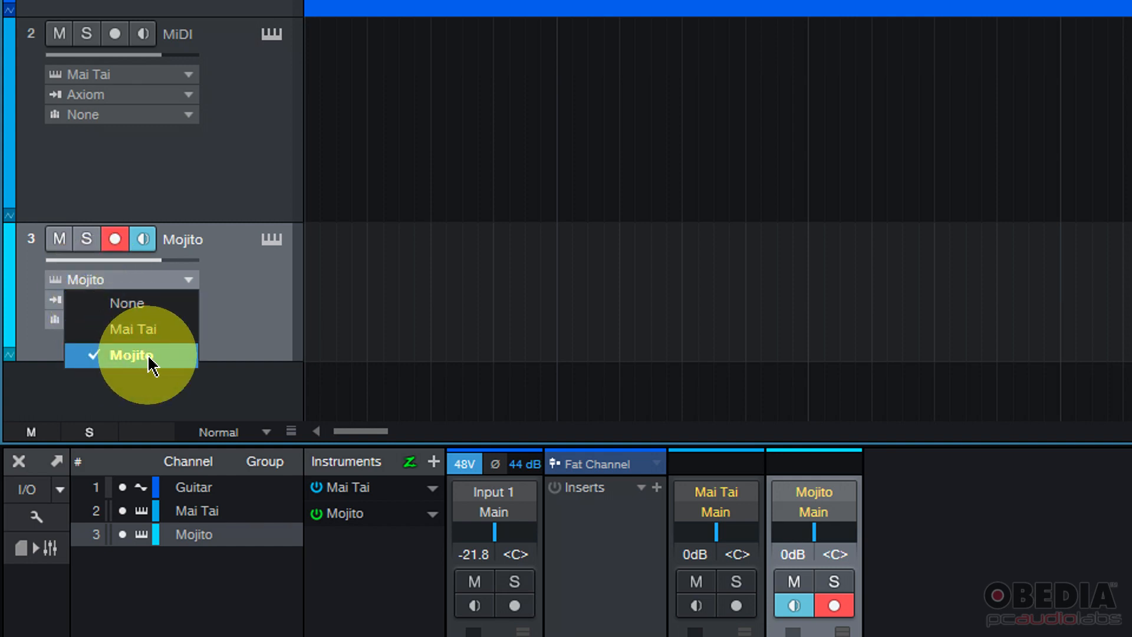
mouse_move(172, 367)
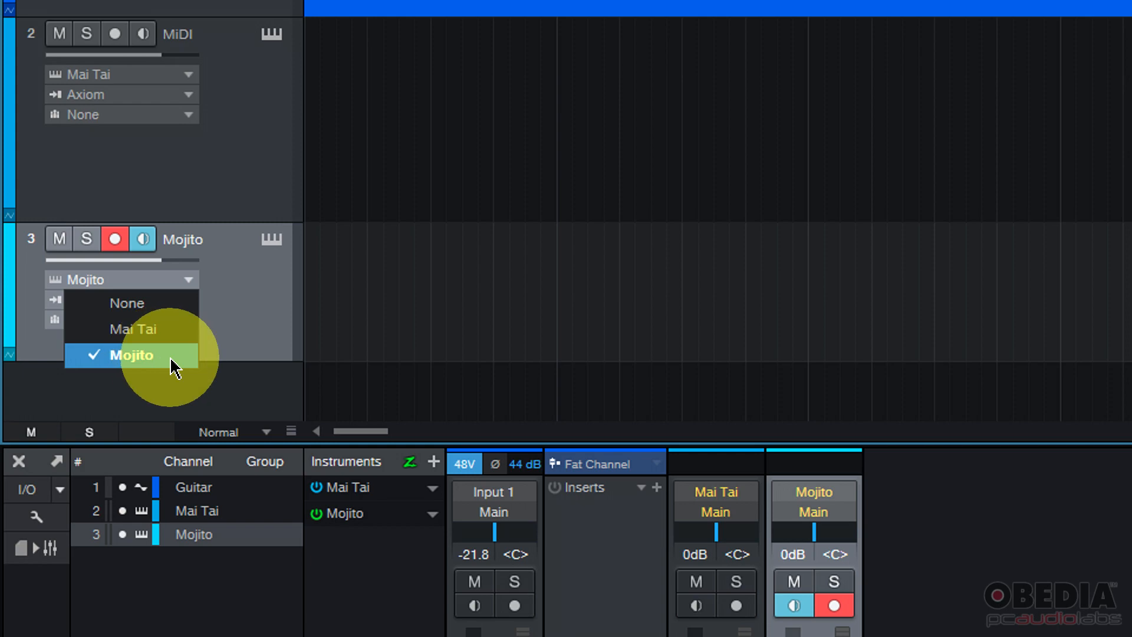
mouse_move(132, 329)
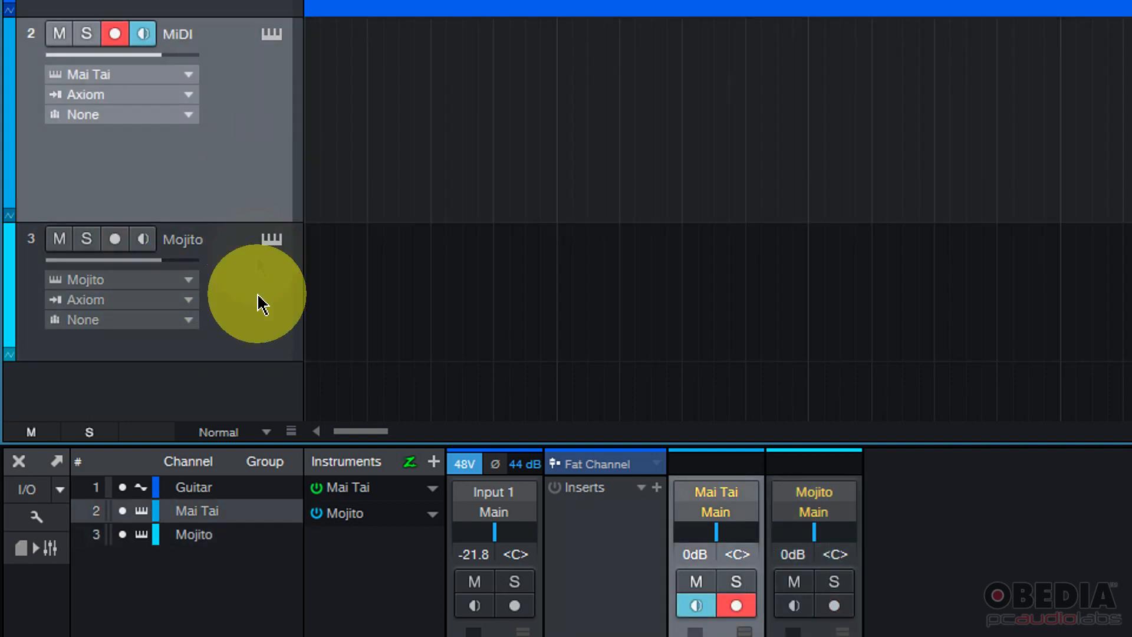
left_click(113, 238)
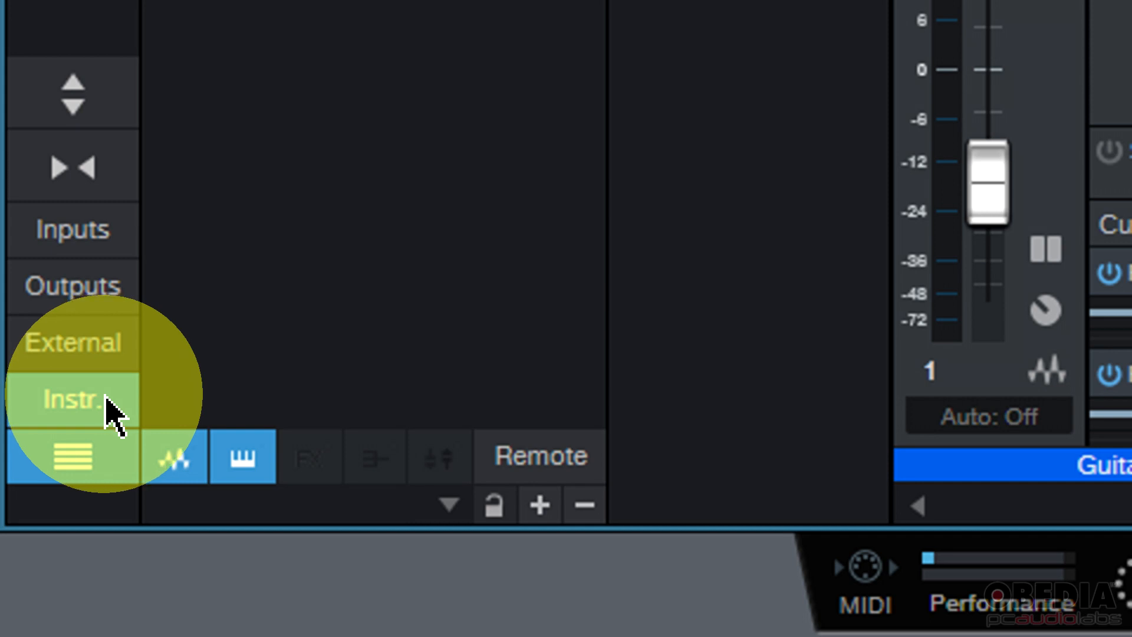
left_click(72, 400)
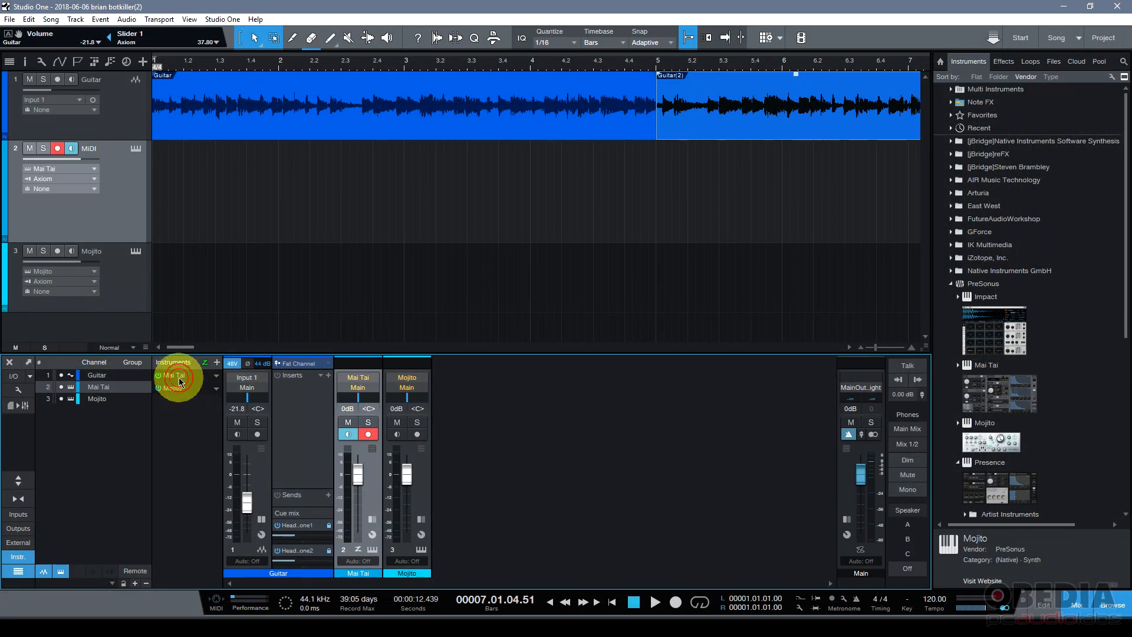
left_click(171, 388)
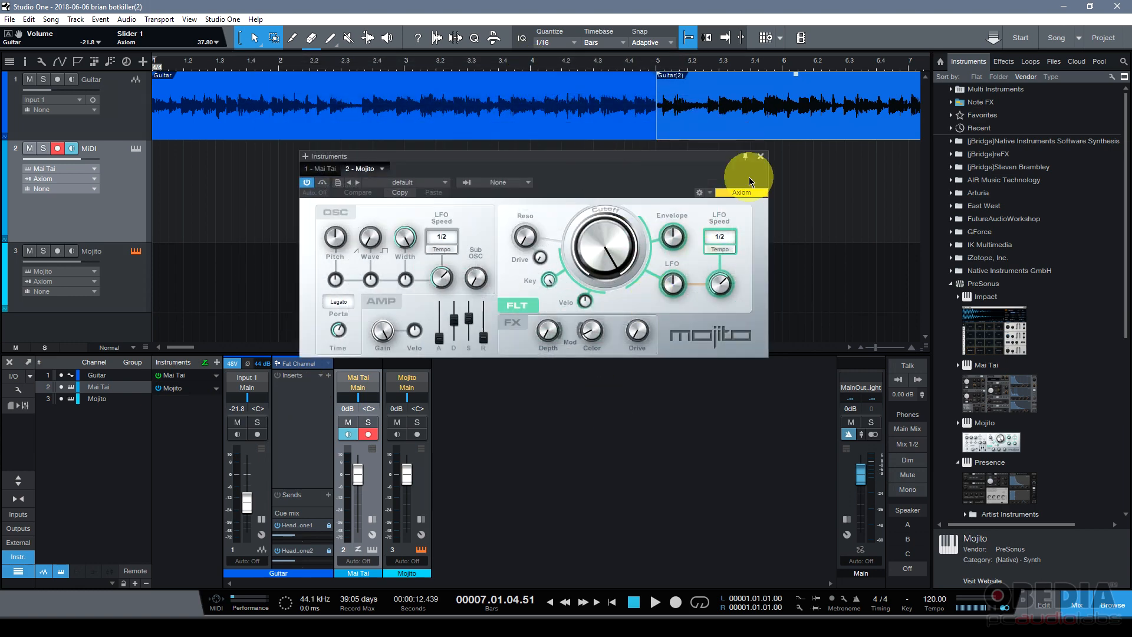
left_click(760, 157)
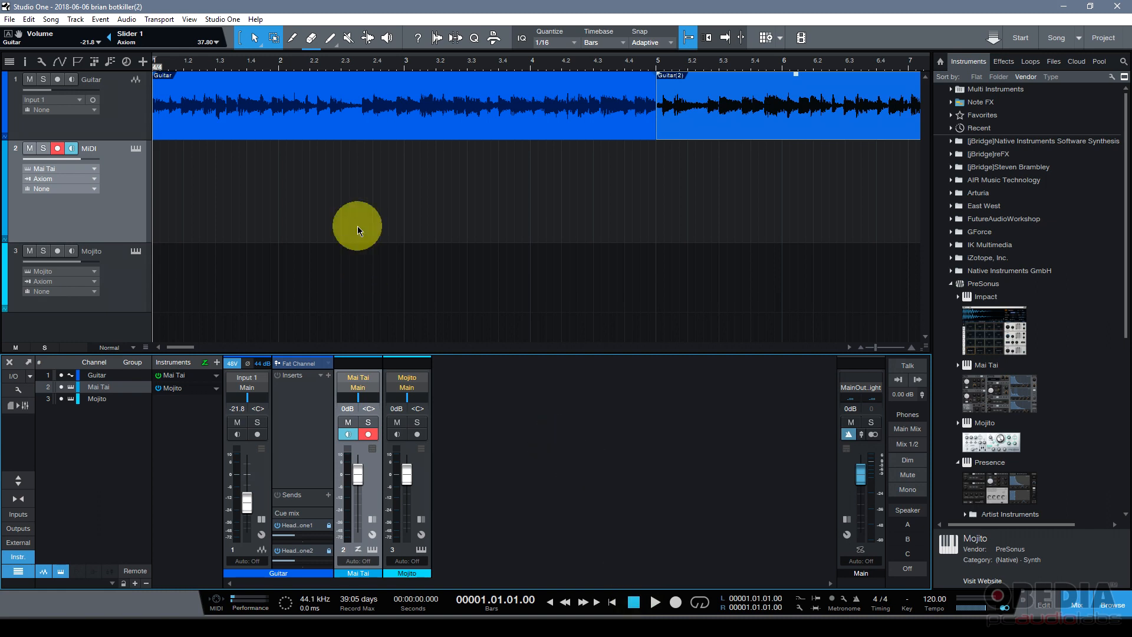
mouse_move(352, 221)
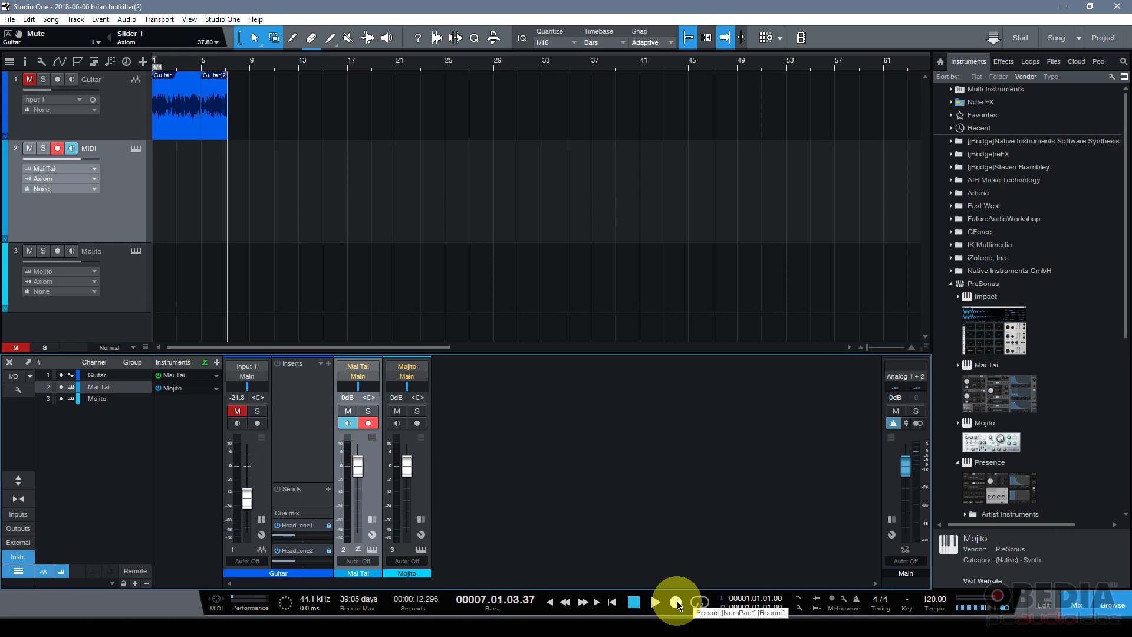
- Record a new MIDI part on the armed MiDI track after bar 9
left_click(655, 602)
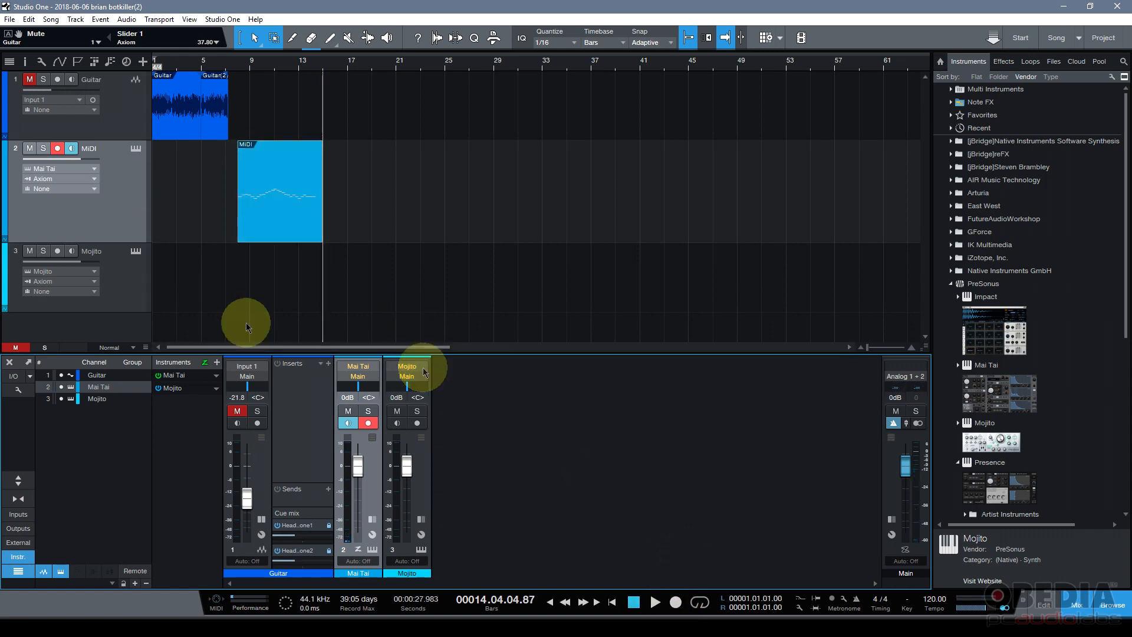
- Open the recorded MiDI part in the note editor to show its notes and velocities
double_click(279, 192)
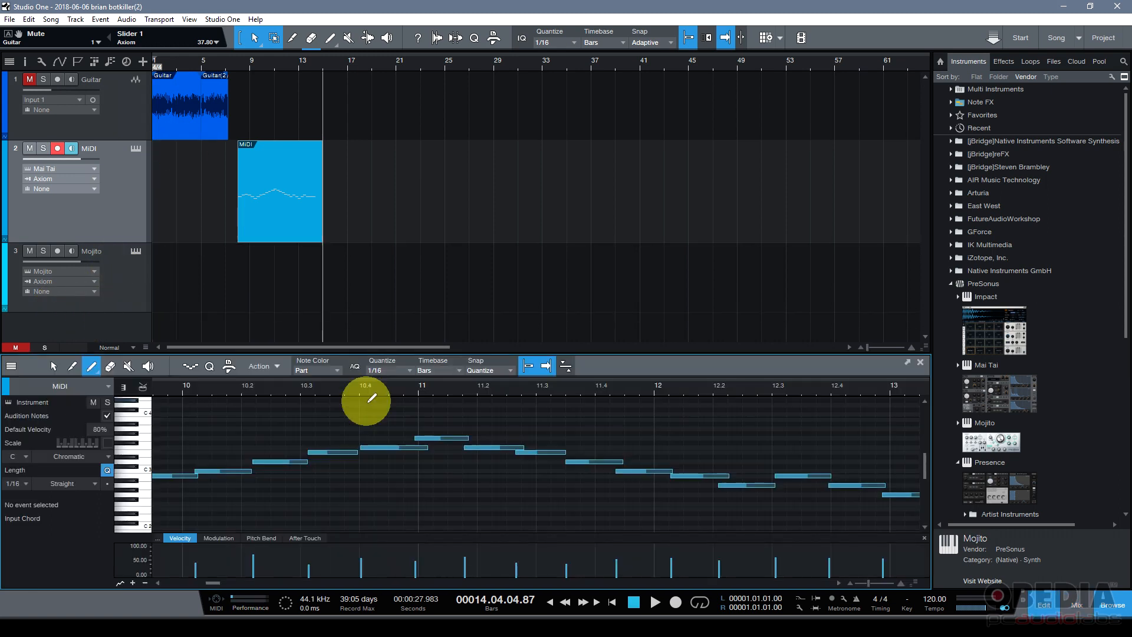
mouse_move(295, 235)
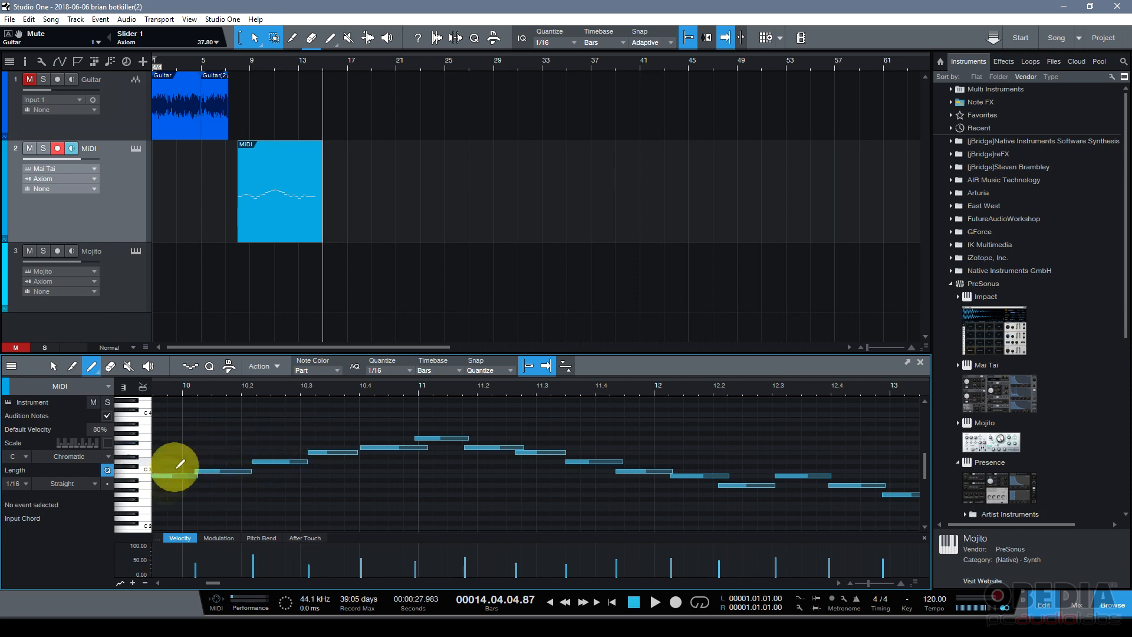
mouse_move(148, 515)
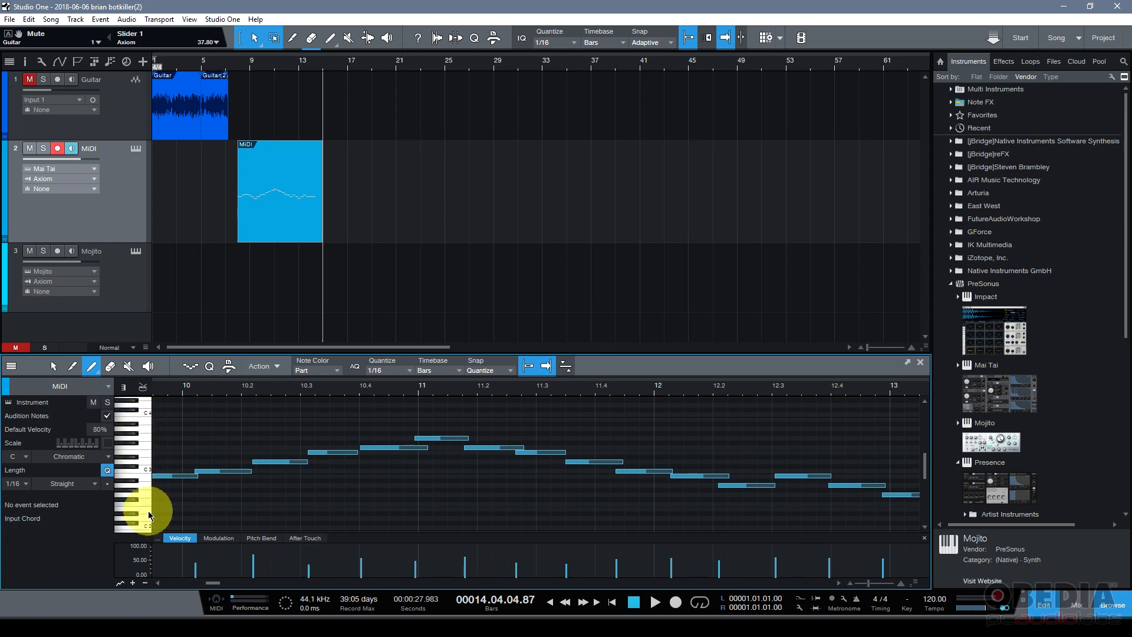